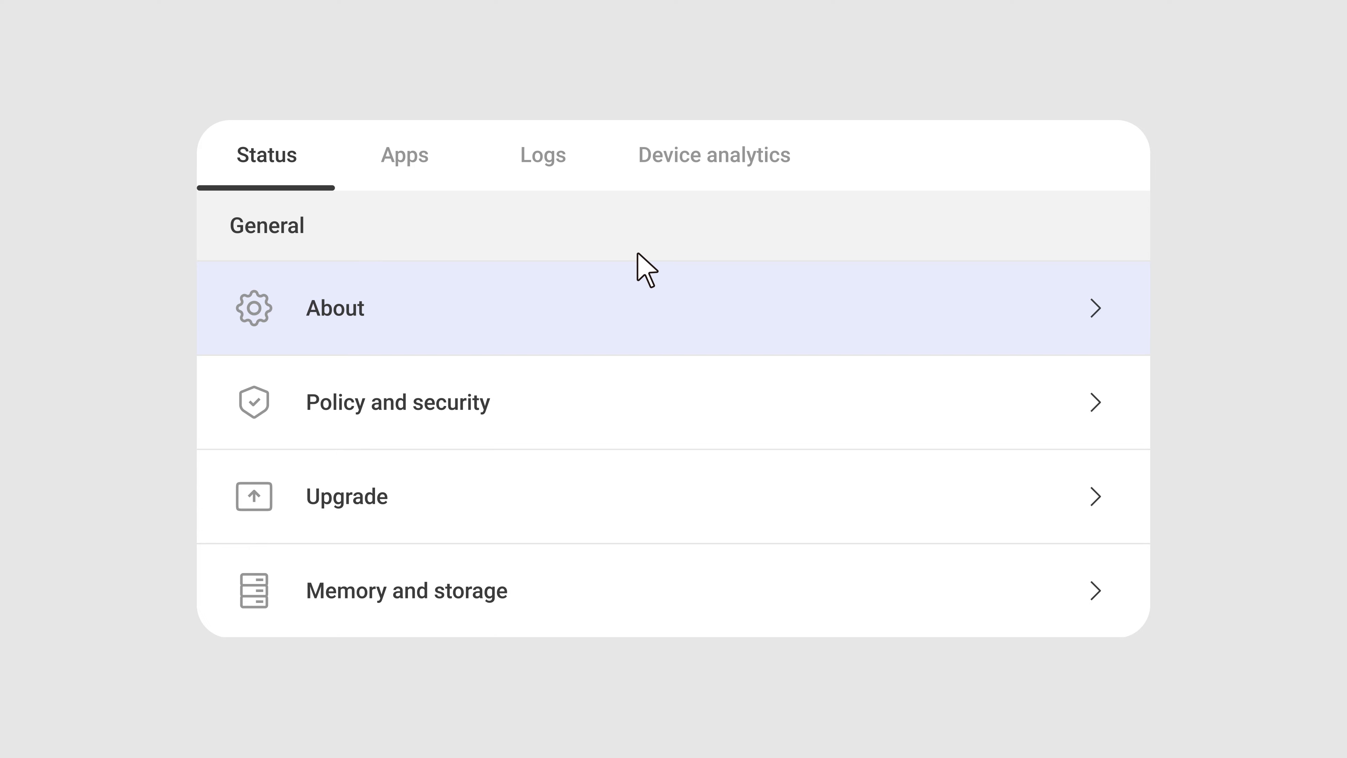
- Browse the BenQ France Home dashboard: device status, app usage and power consumption
{"action": "scroll", "scroll_direction": "down", "scroll_amount": 3}
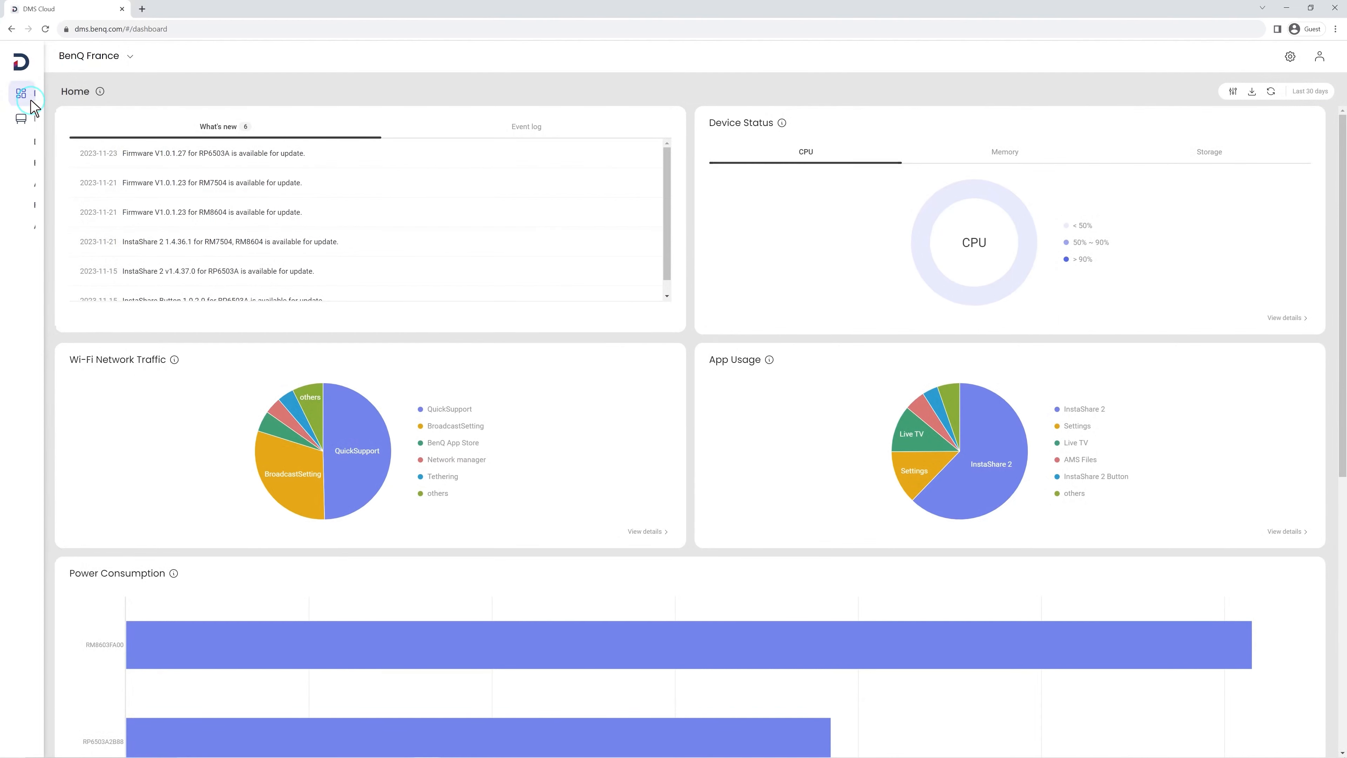
- Show the managed device list with A306, B303, A202, A205 and A104
{"action": "left_click", "coordinate": [20, 118]}
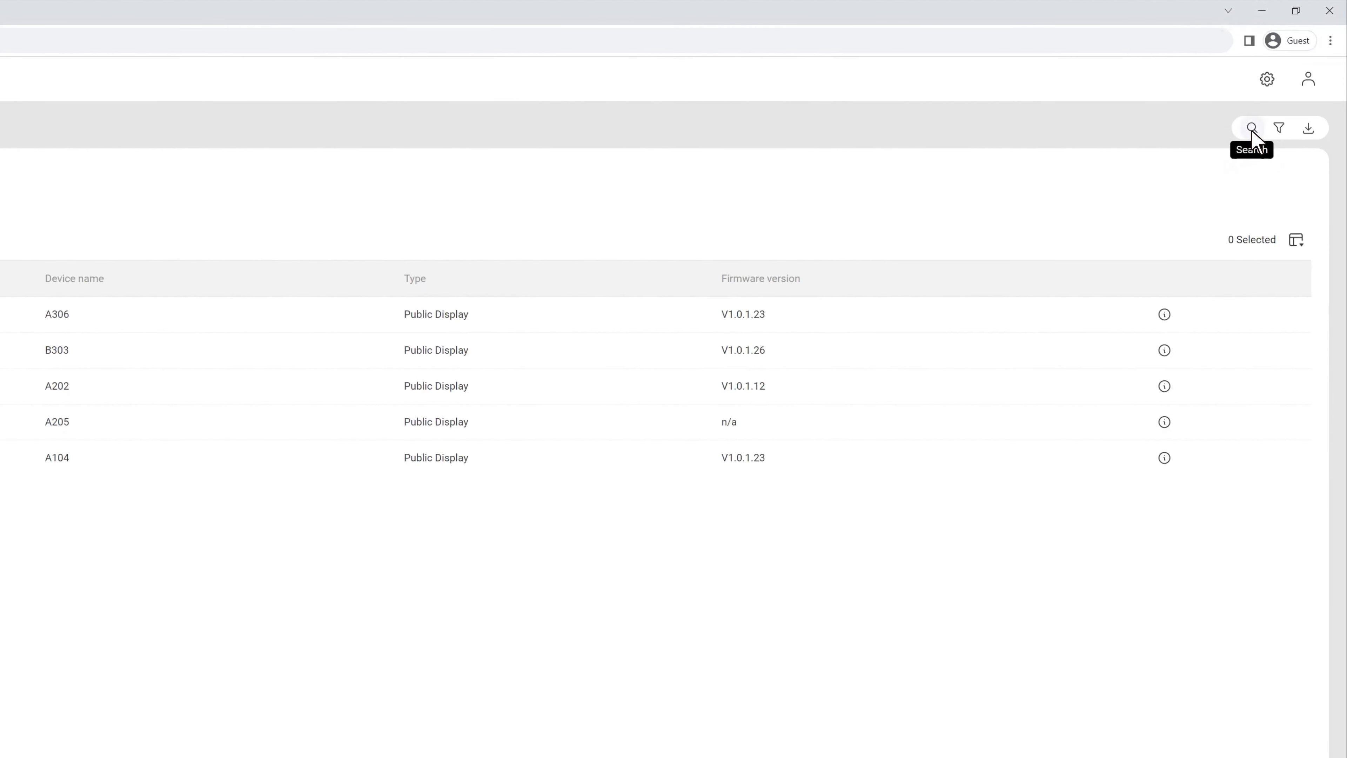
- Search the devices by name for A306 and bring up its details
{"action": "left_click", "coordinate": [1252, 128]}
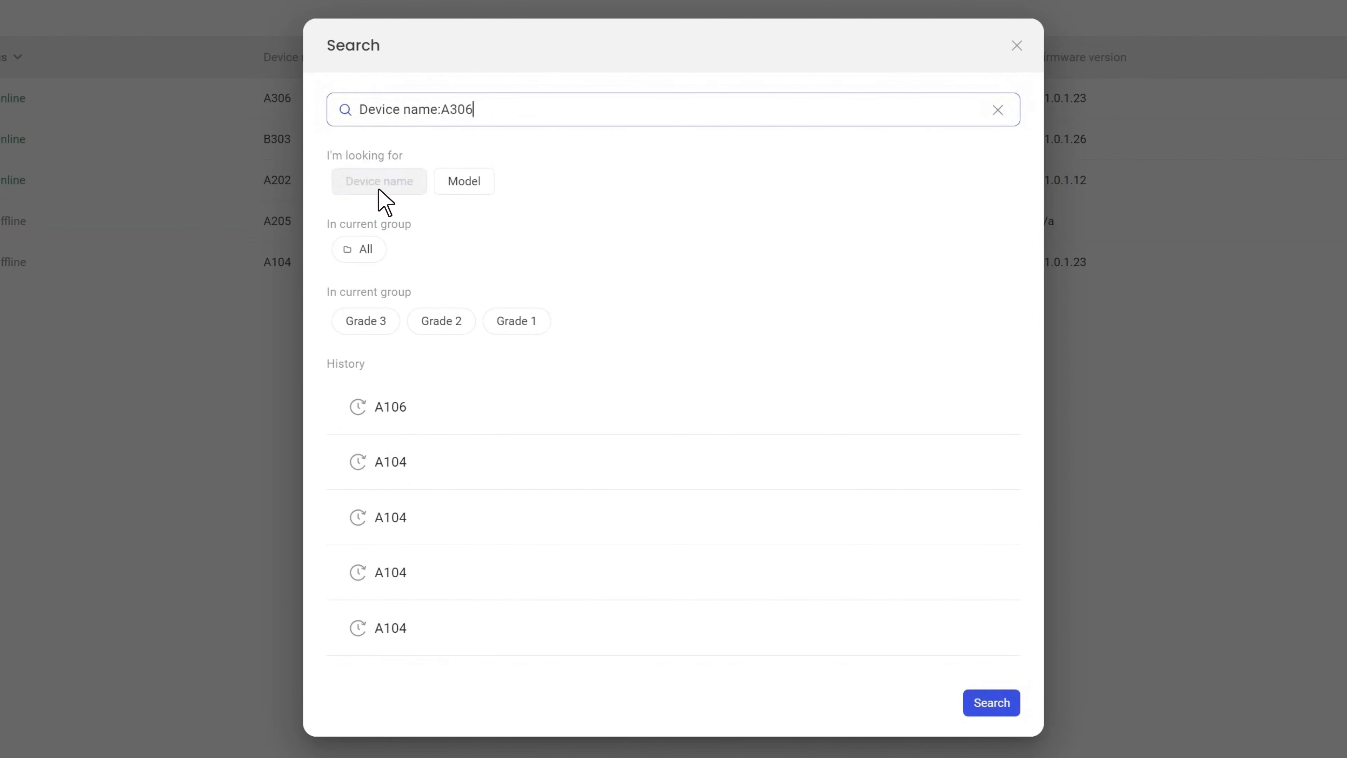
{"action": "left_click", "coordinate": [991, 703]}
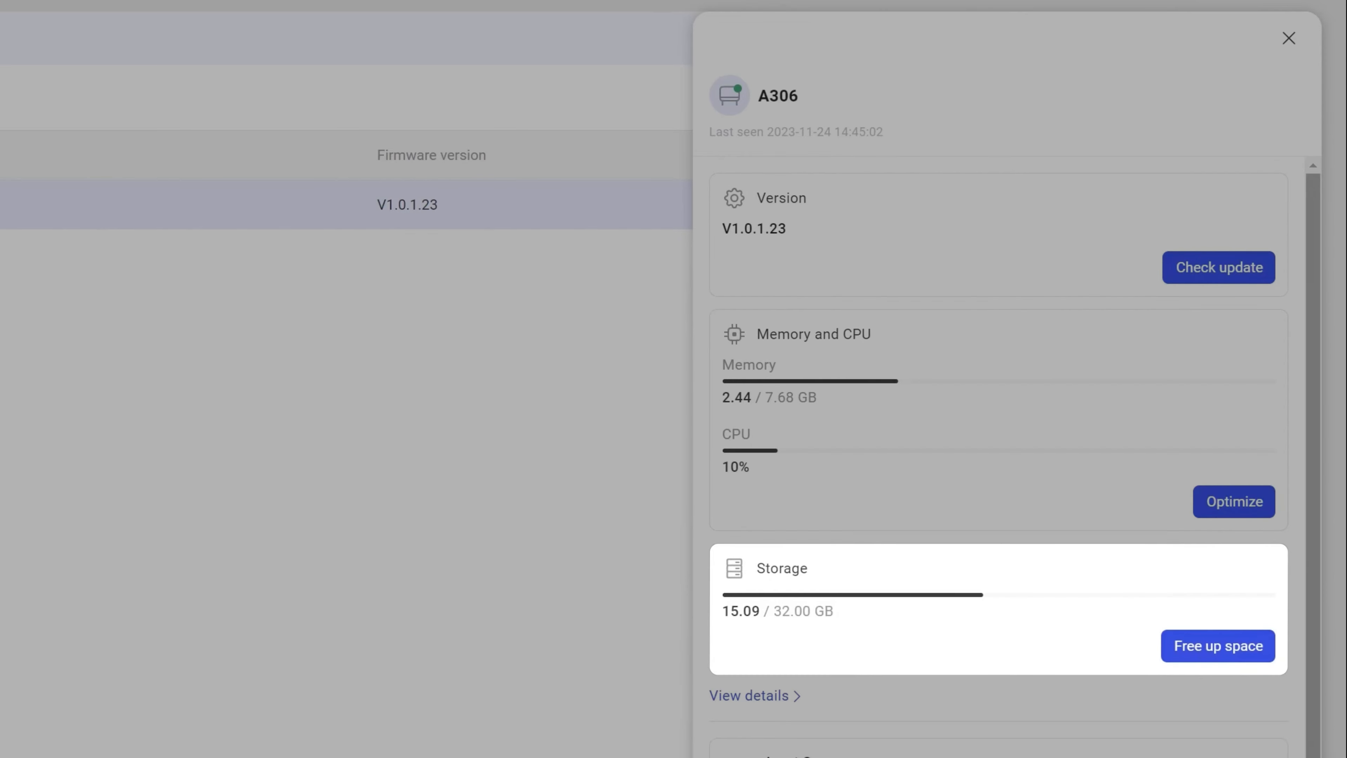
- Review A306's status cards: firmware V1.0.1.23, memory, CPU and 15.09/32 GB storage
{"action": "scroll", "scroll_direction": "down", "scroll_amount": 3}
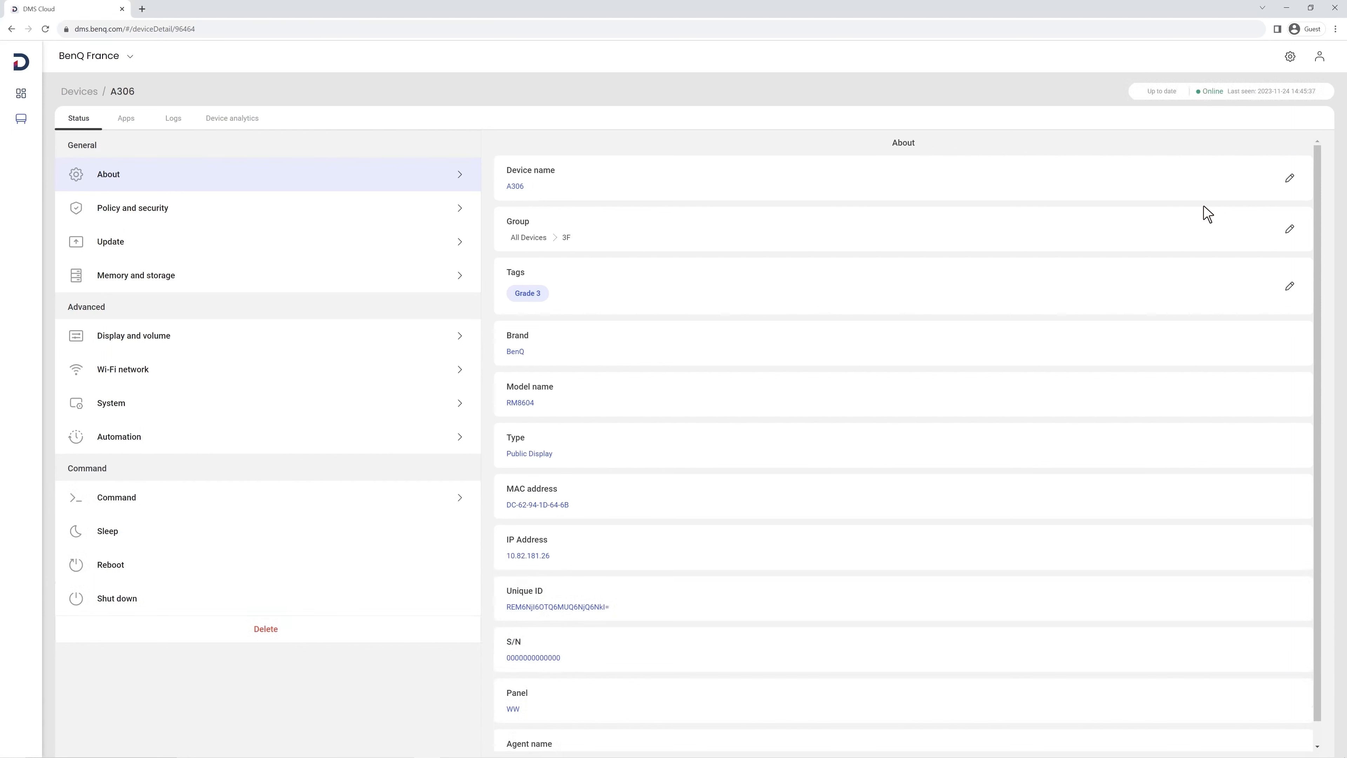
{"action": "mouse_move", "coordinate": [180, 215]}
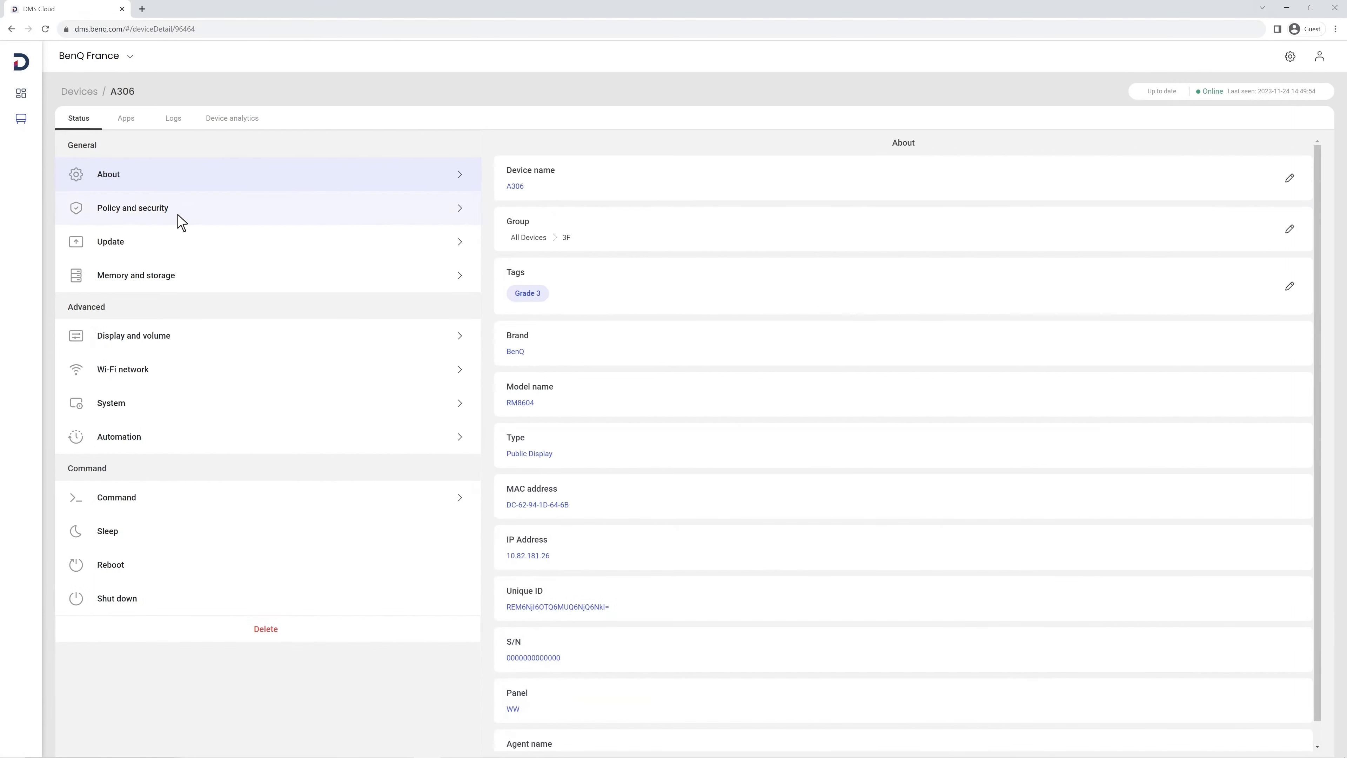
- Show A306's Policy and security page: Grade 3 policy, no security certificates
{"action": "left_click", "coordinate": [133, 207]}
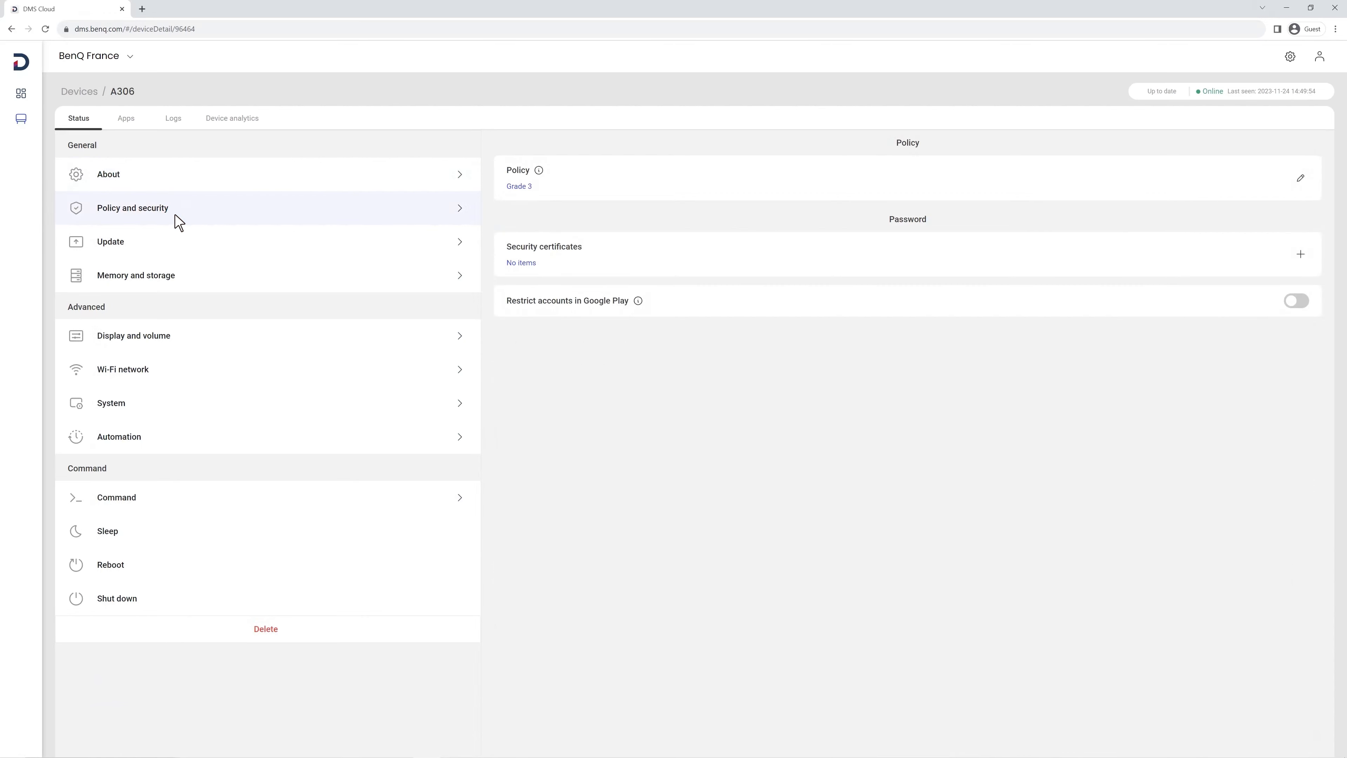
- Switch on Restrict accounts in Google Play for A306 and confirm the warning
{"action": "left_click", "coordinate": [119, 437]}
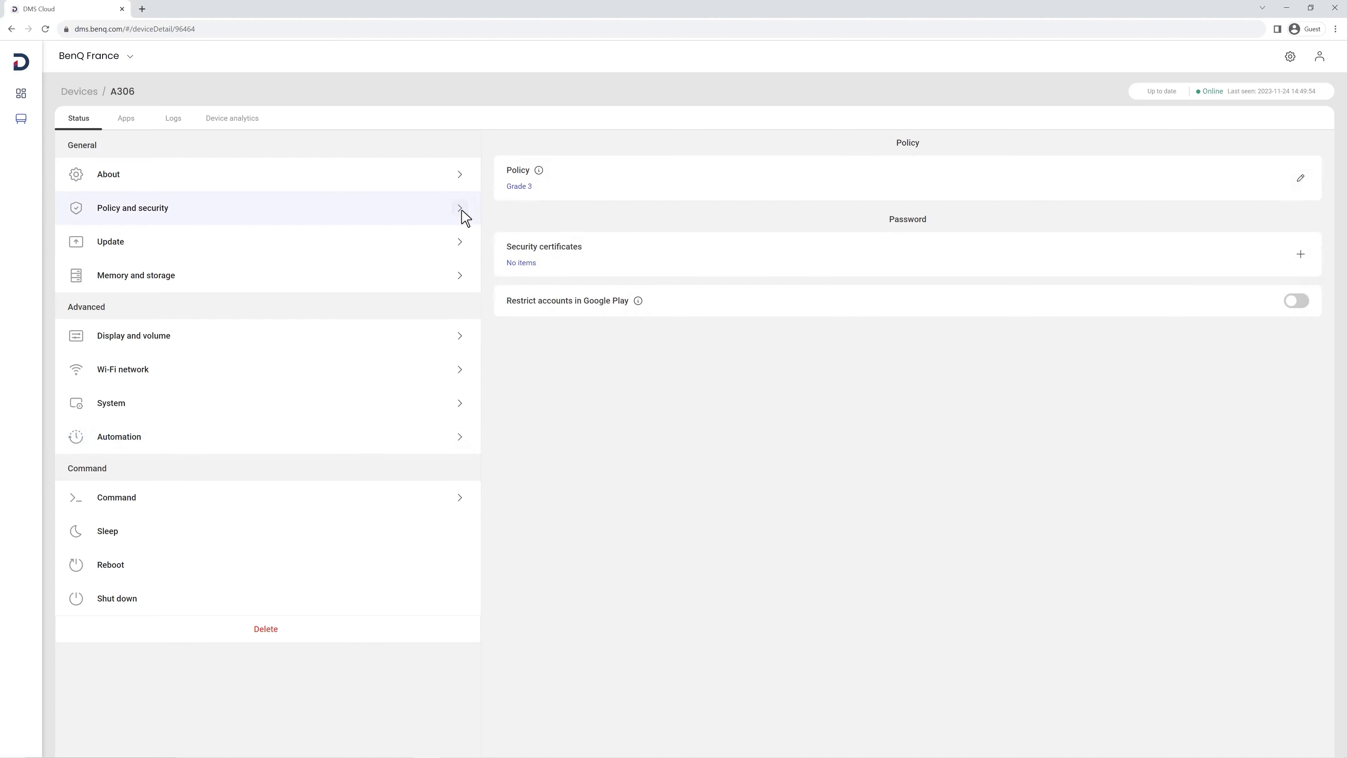
{"action": "left_click", "coordinate": [1296, 301]}
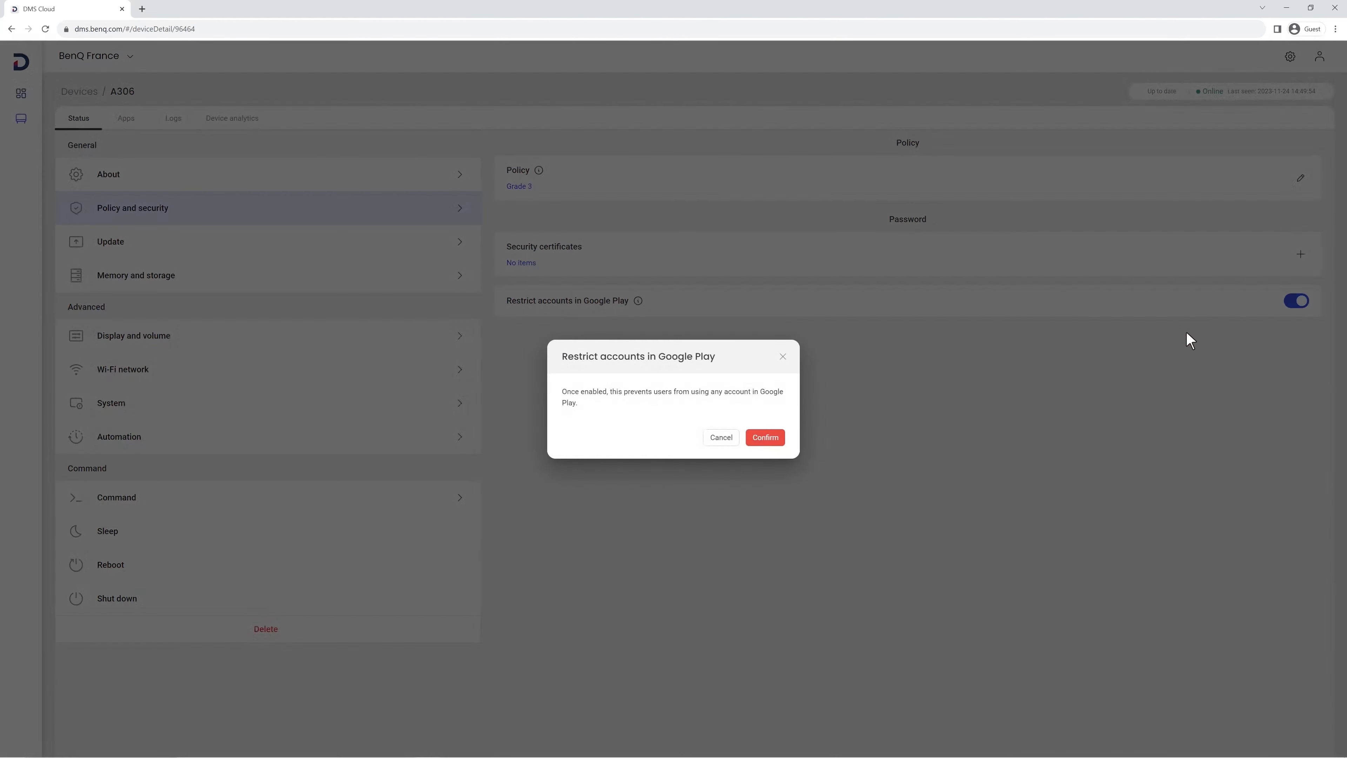
{"action": "left_click", "coordinate": [764, 437]}
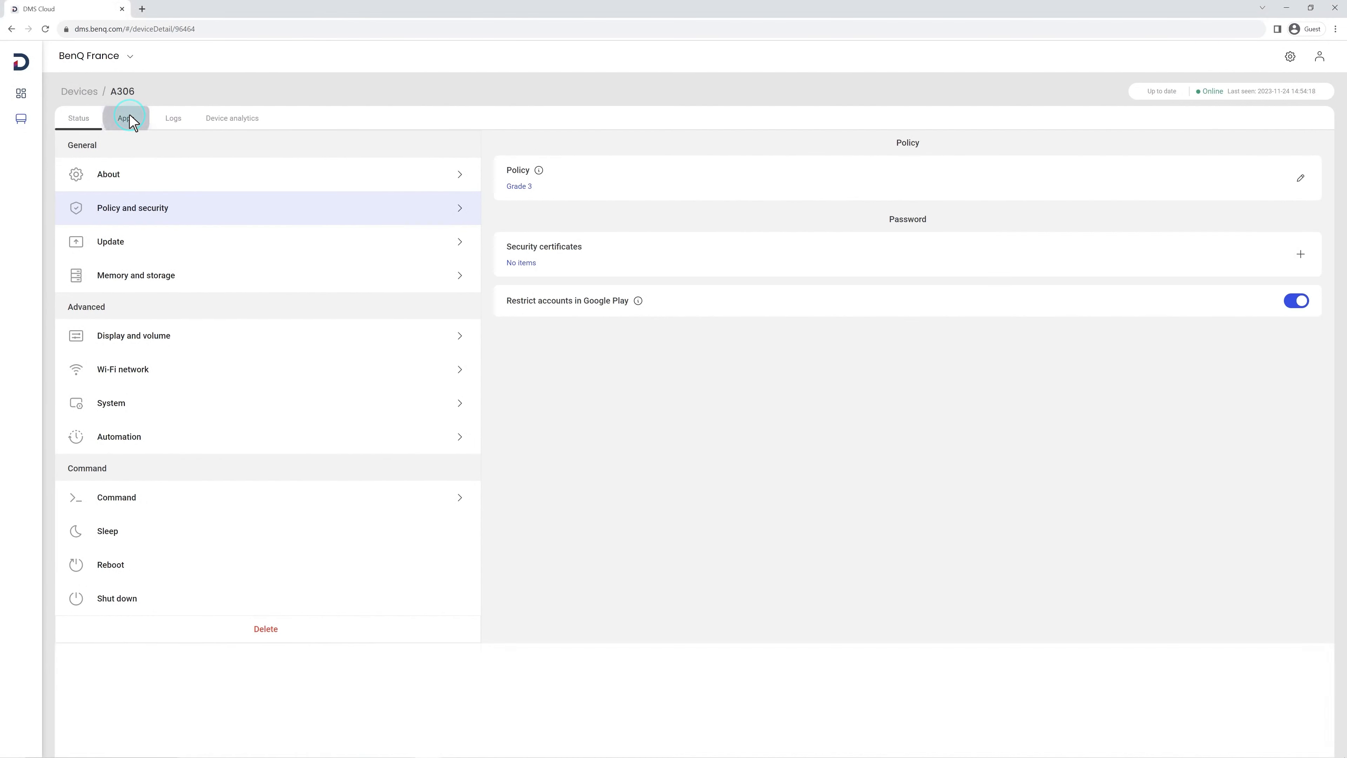
- Send a Teams installation to A306 from its Apps list
{"action": "left_click", "coordinate": [125, 118]}
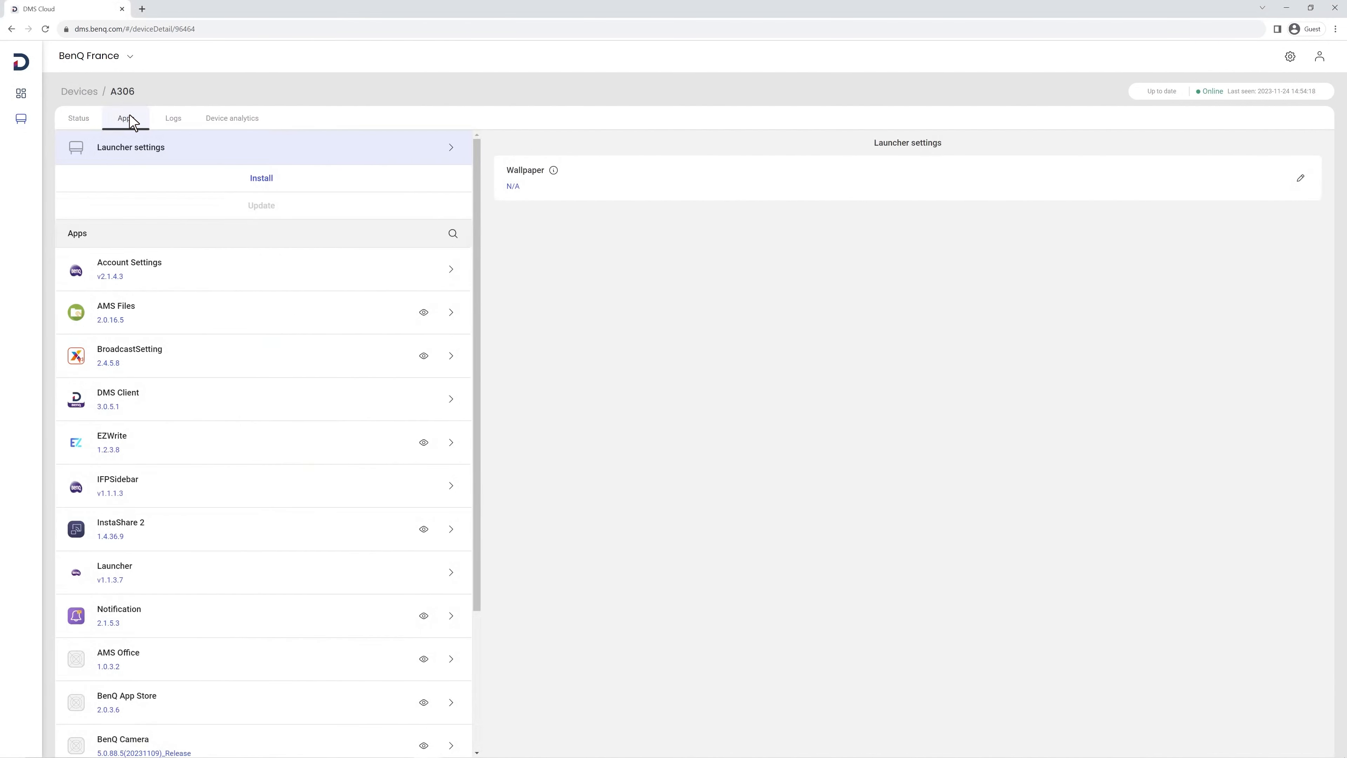
{"action": "left_click", "coordinate": [261, 178]}
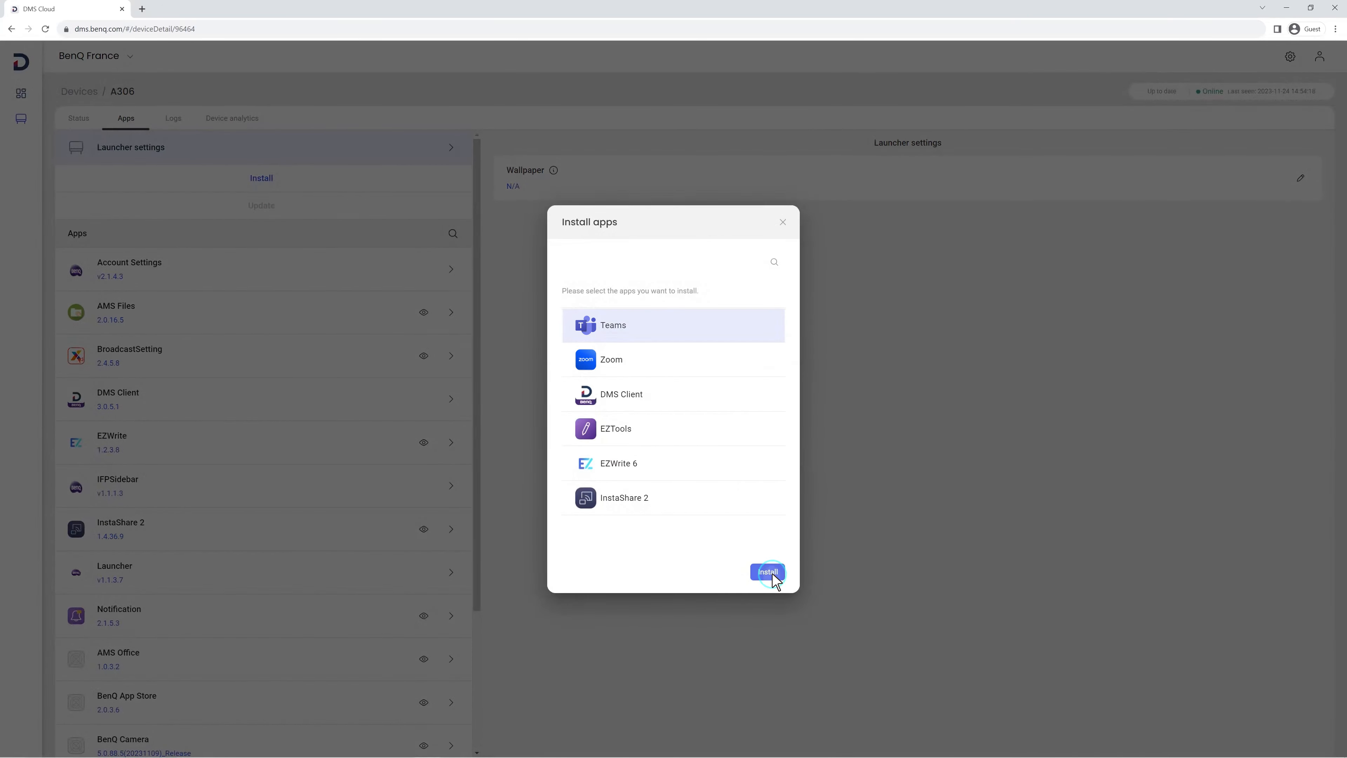
{"action": "left_click", "coordinate": [766, 571]}
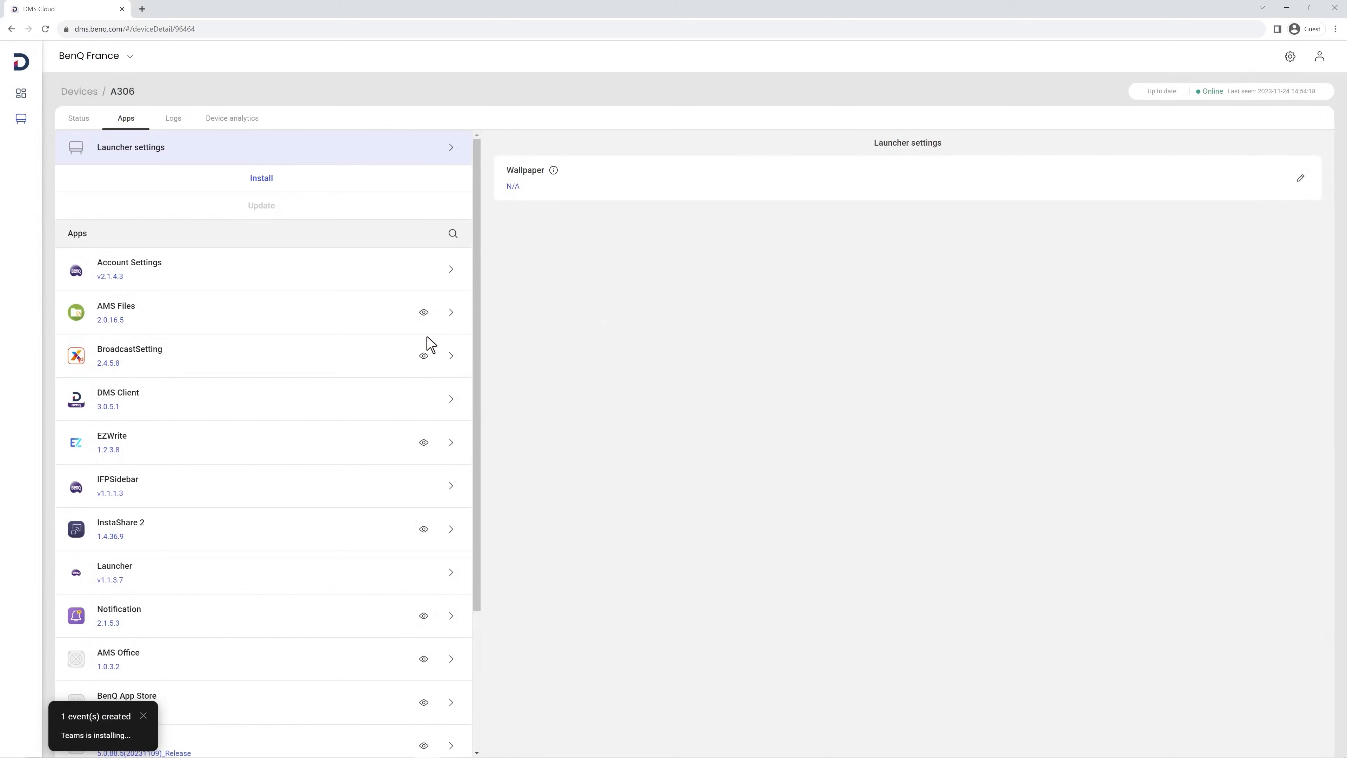
- Disable the EZWrite app on A306 and confirm
{"action": "left_click", "coordinate": [257, 269]}
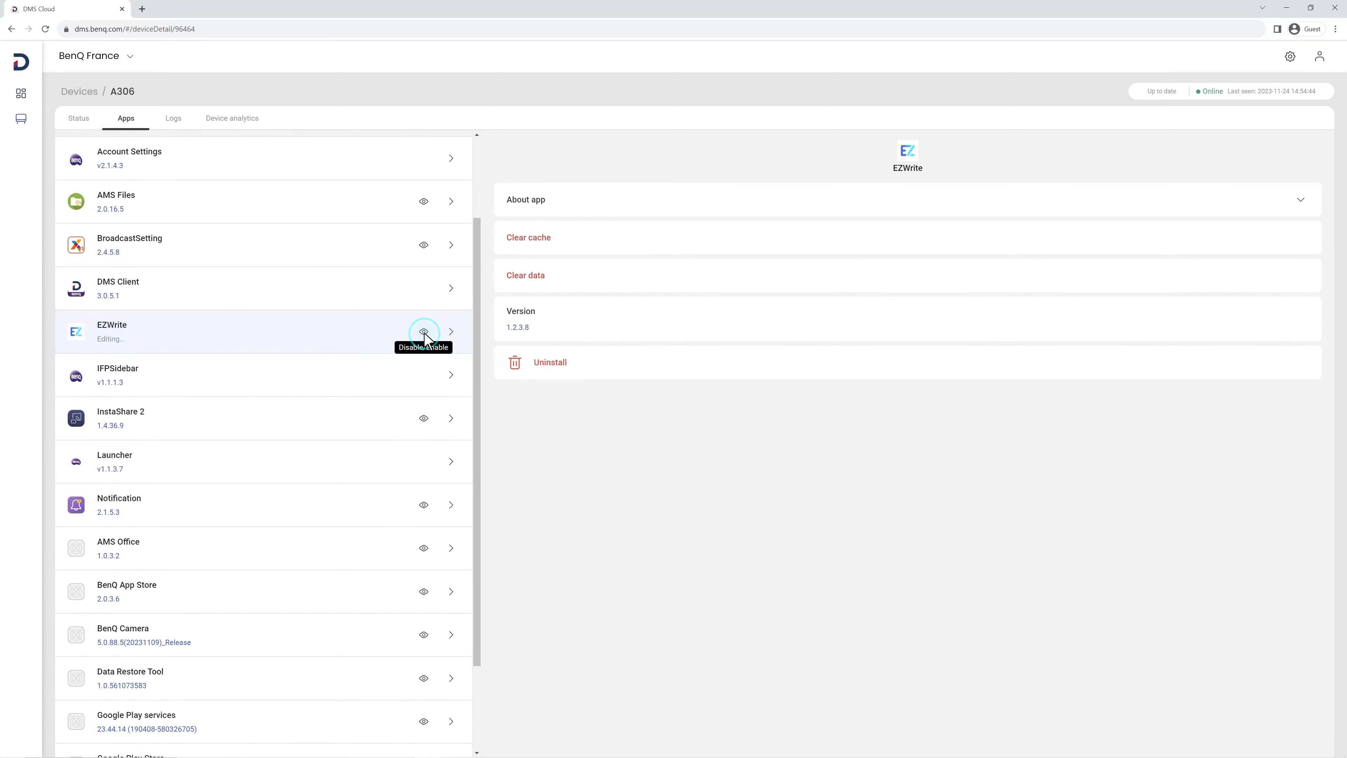
{"action": "left_click", "coordinate": [422, 332]}
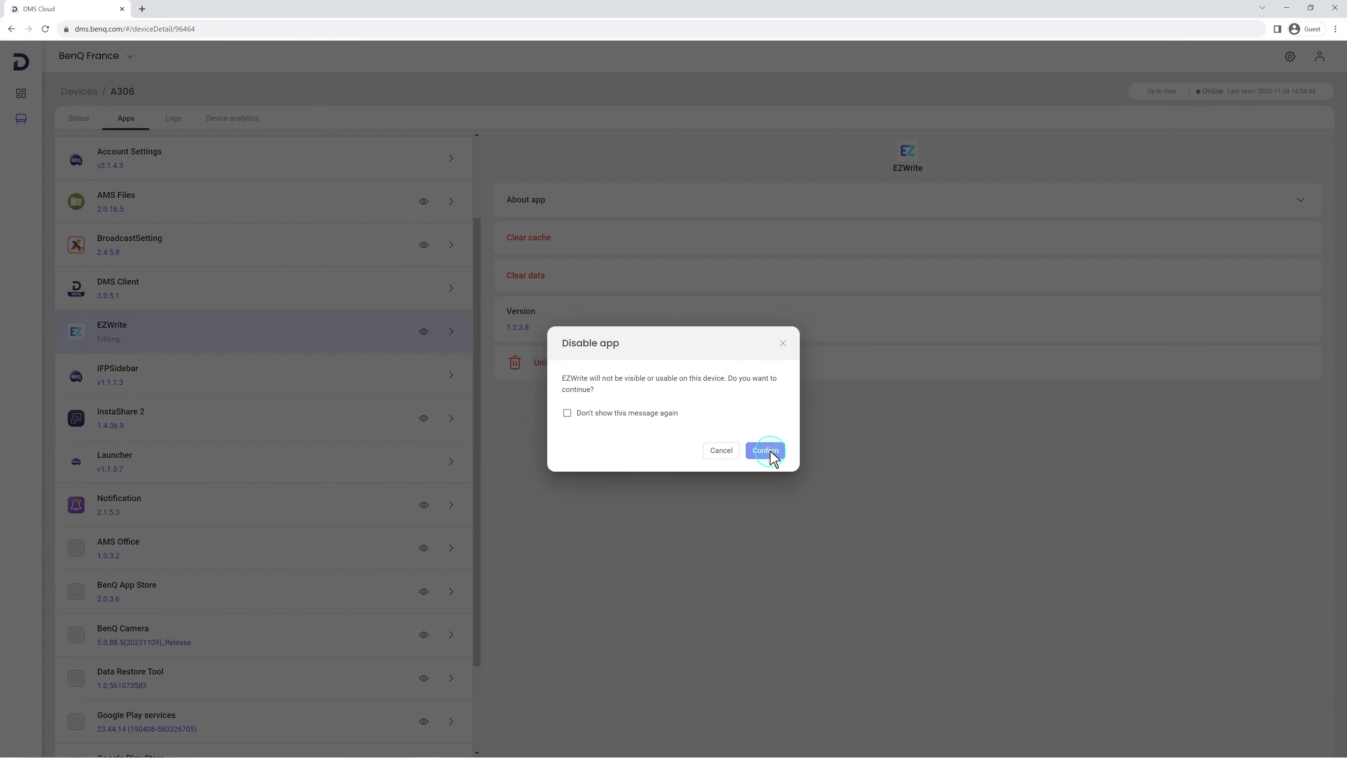
{"action": "left_click", "coordinate": [763, 450]}
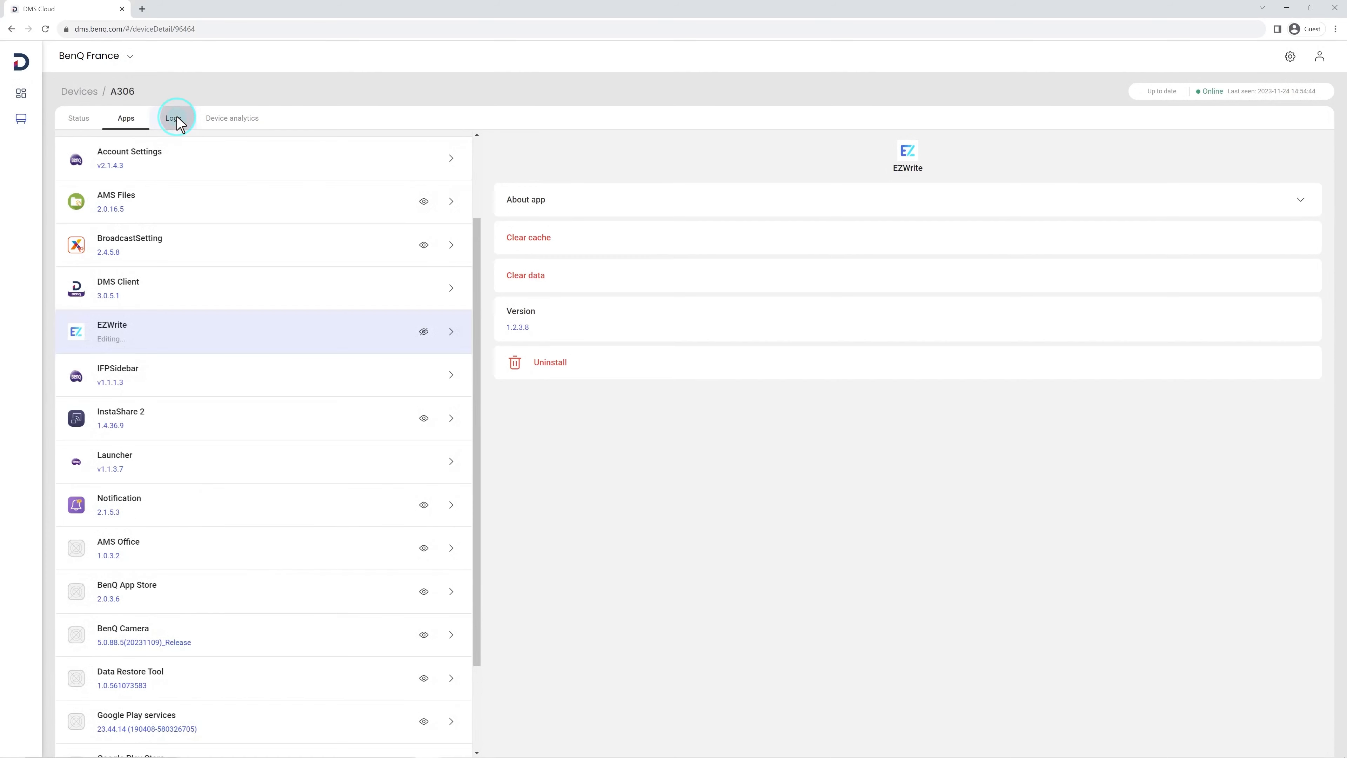
- Review the event log (Teams installed, EZWrite disabled) and the device analytics charts
{"action": "left_click", "coordinate": [172, 118]}
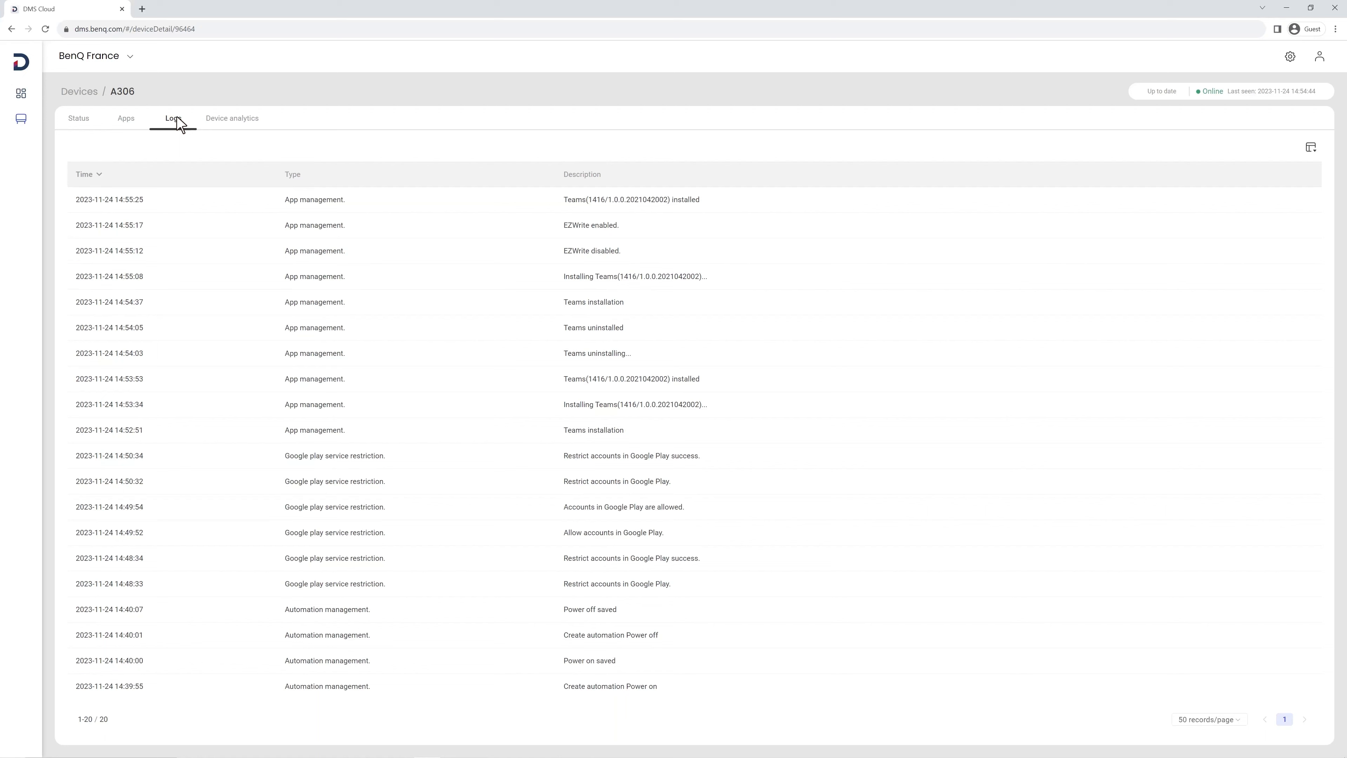
{"action": "left_click", "coordinate": [233, 118]}
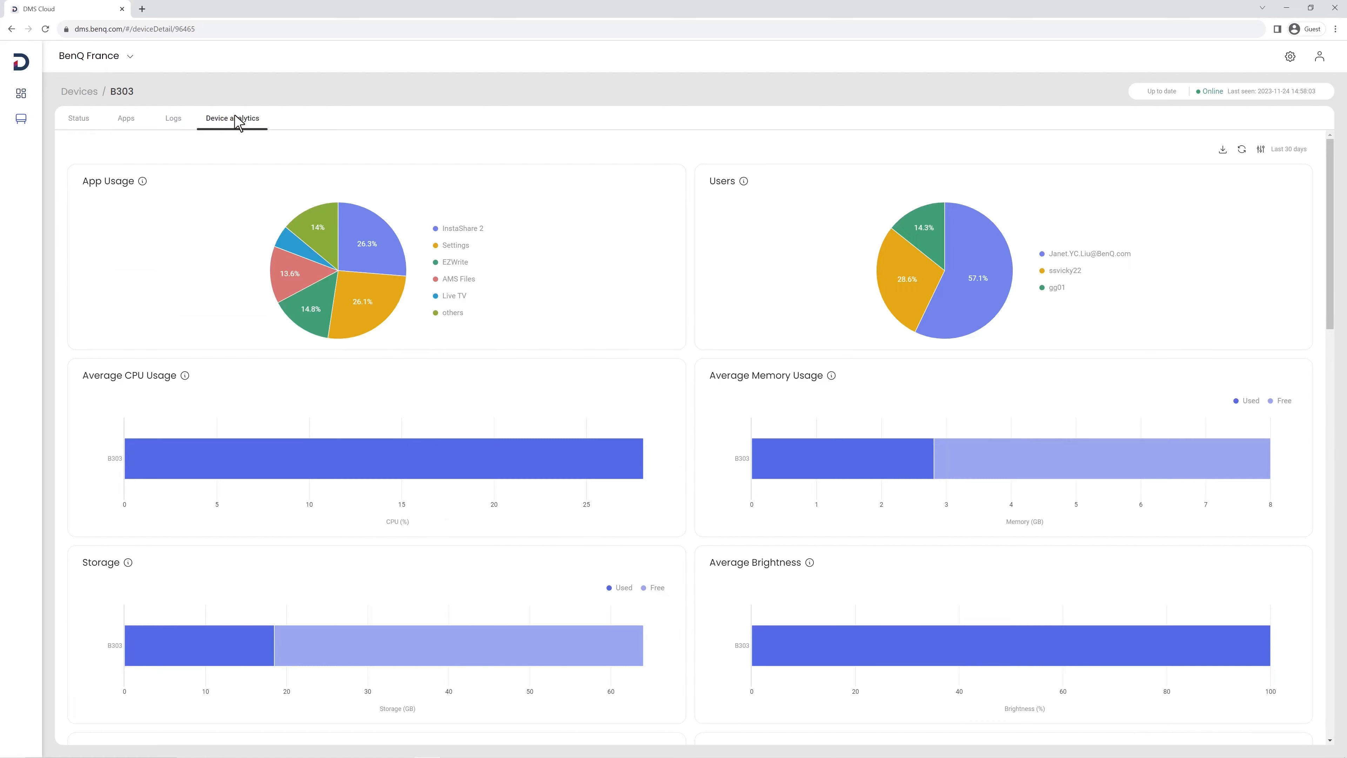
{"action": "mouse_move", "coordinate": [245, 123]}
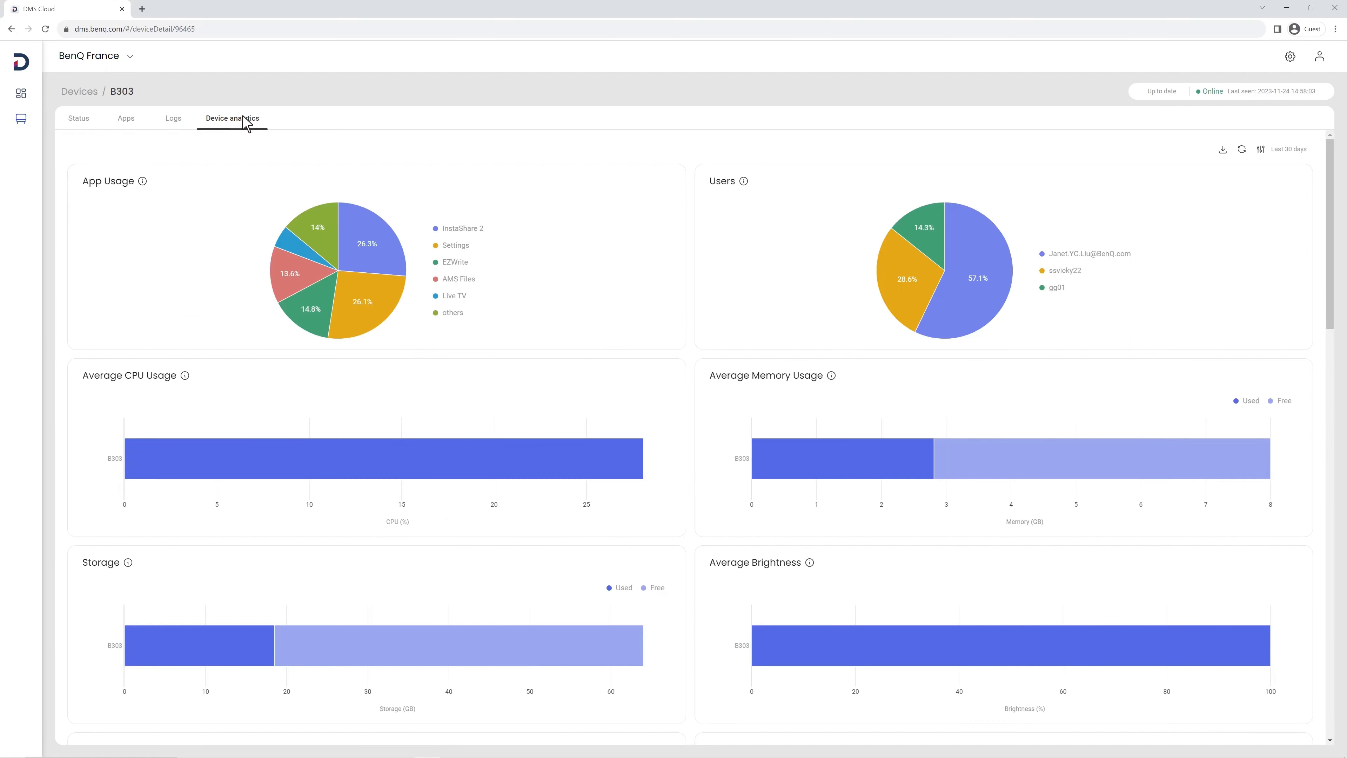
{"action": "scroll", "scroll_direction": "down", "scroll_amount": 3}
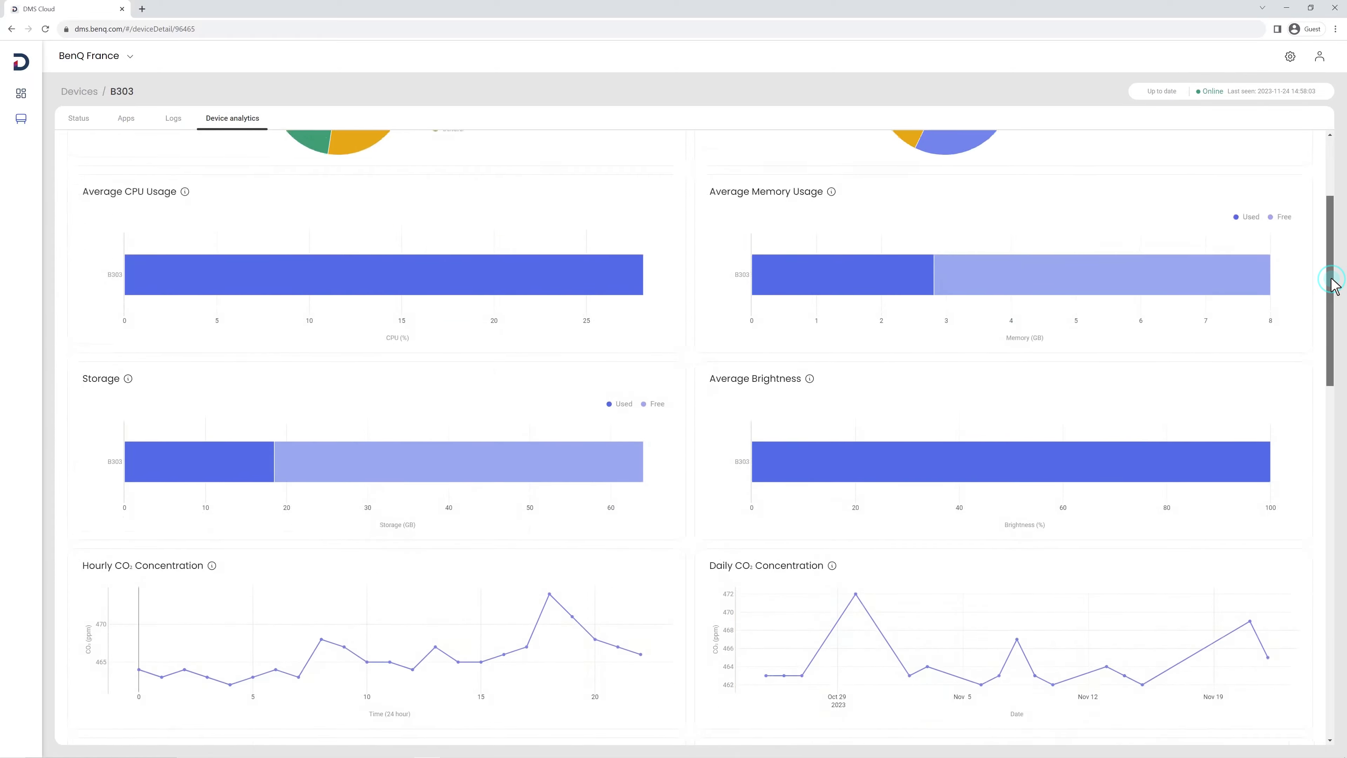
{"action": "scroll", "scroll_direction": "down", "scroll_amount": 3}
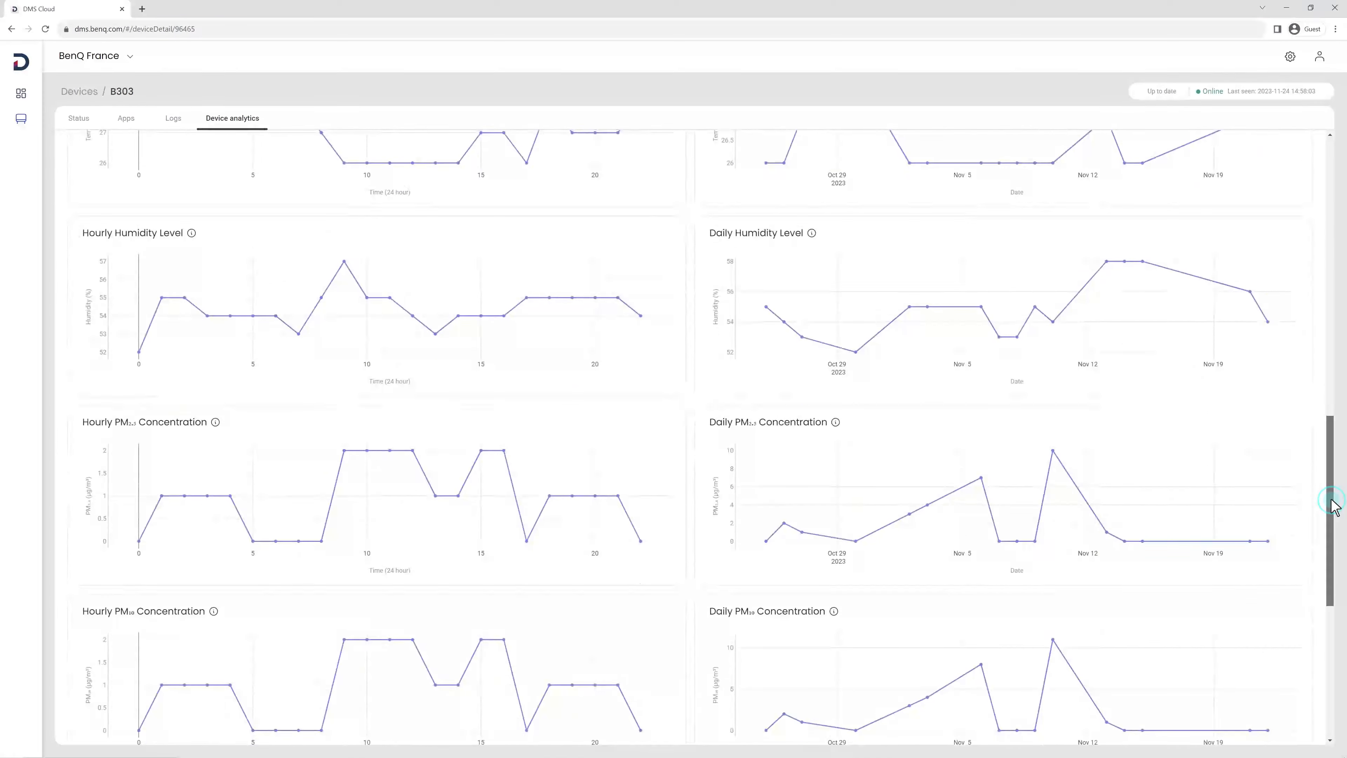
{"action": "scroll", "scroll_direction": "down", "scroll_amount": 3}
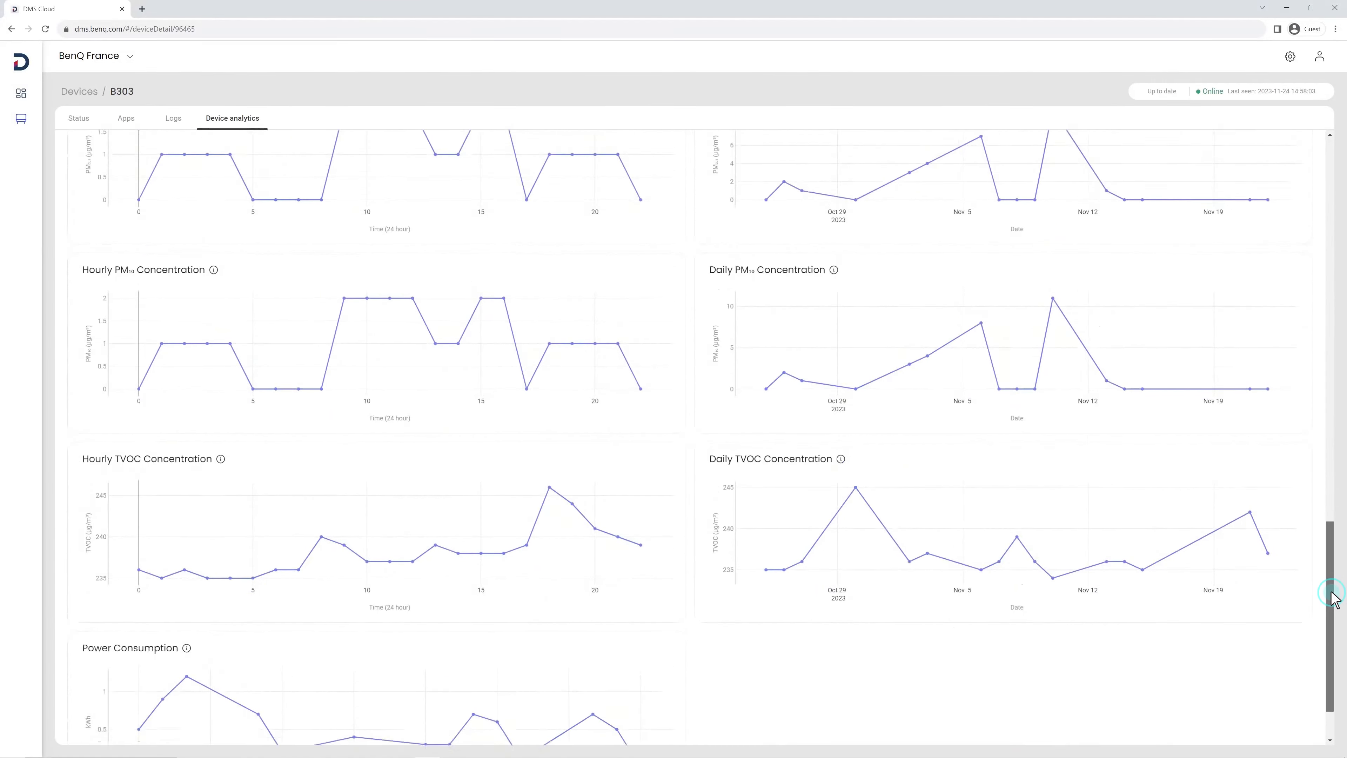
{"action": "scroll", "scroll_direction": "up", "scroll_amount": 3}
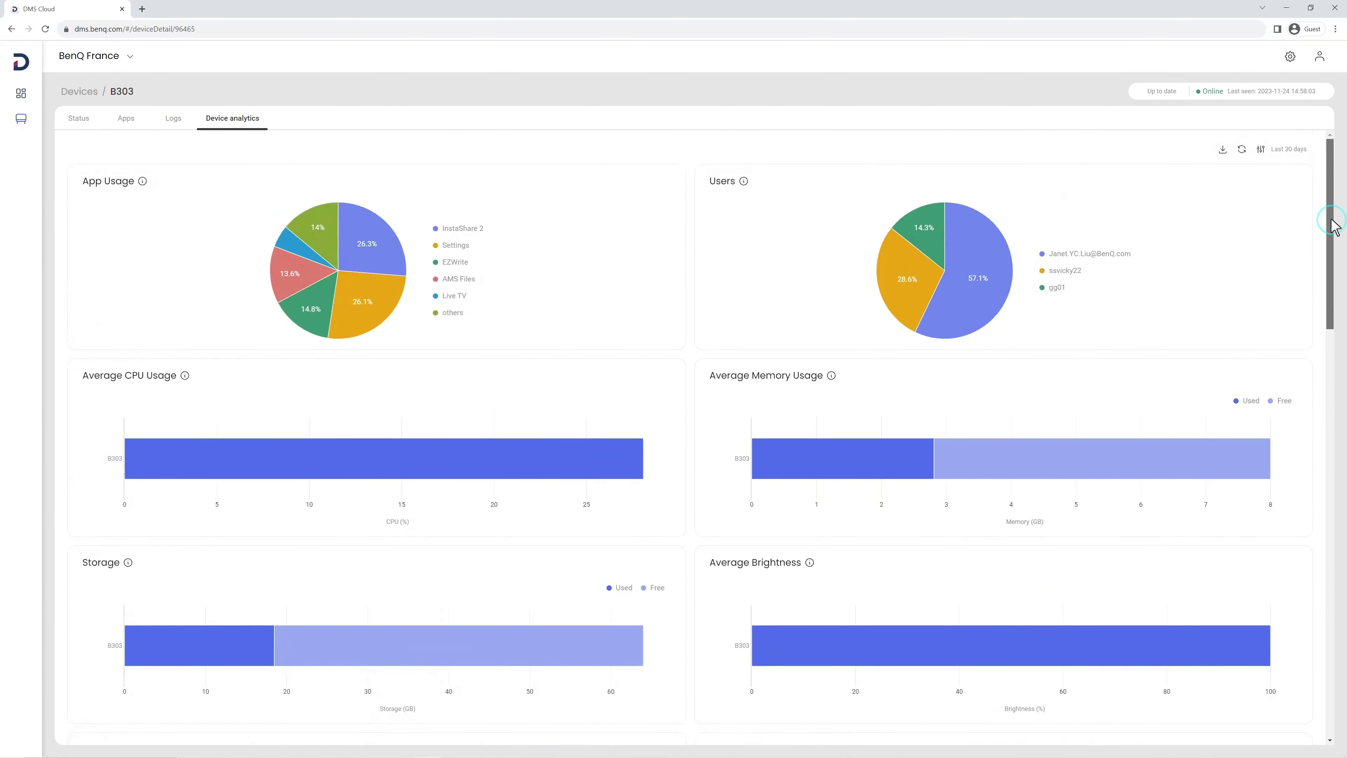
{"action": "mouse_move", "coordinate": [1330, 226]}
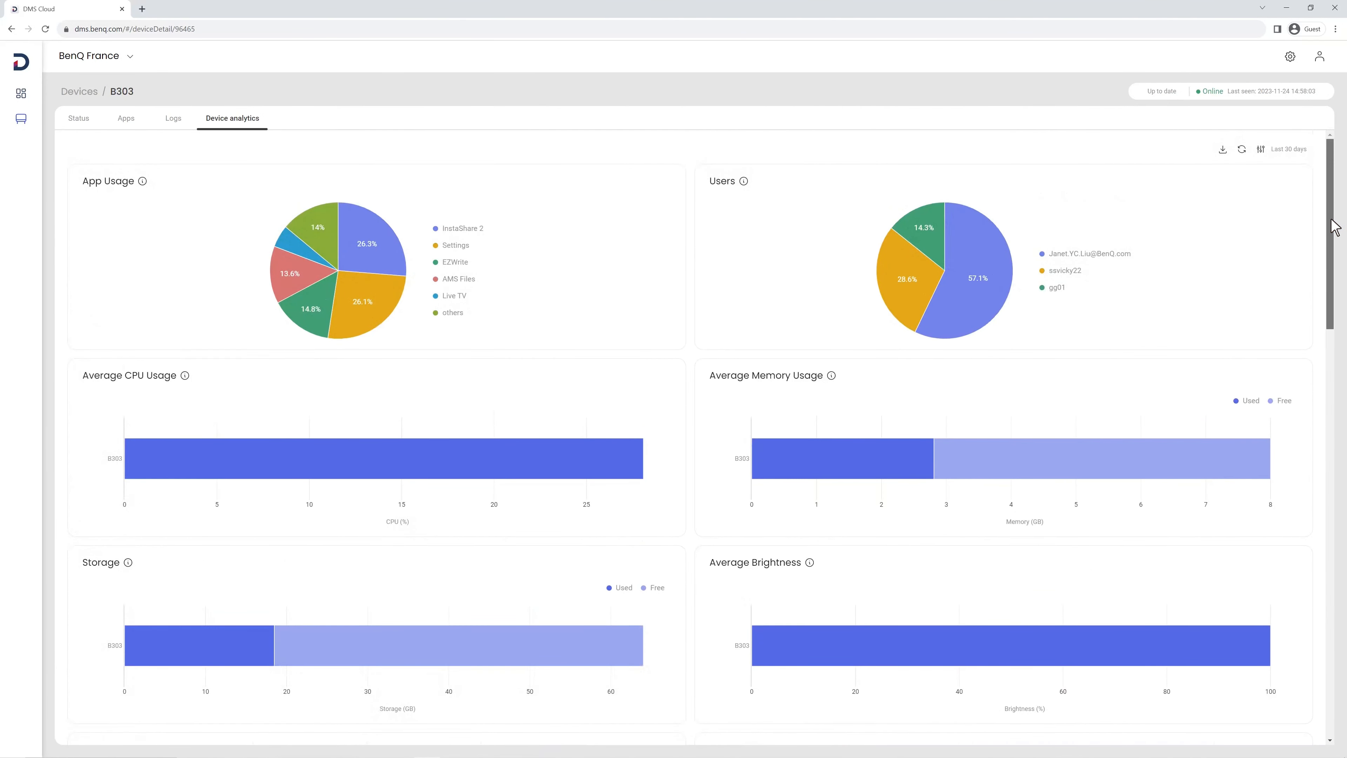